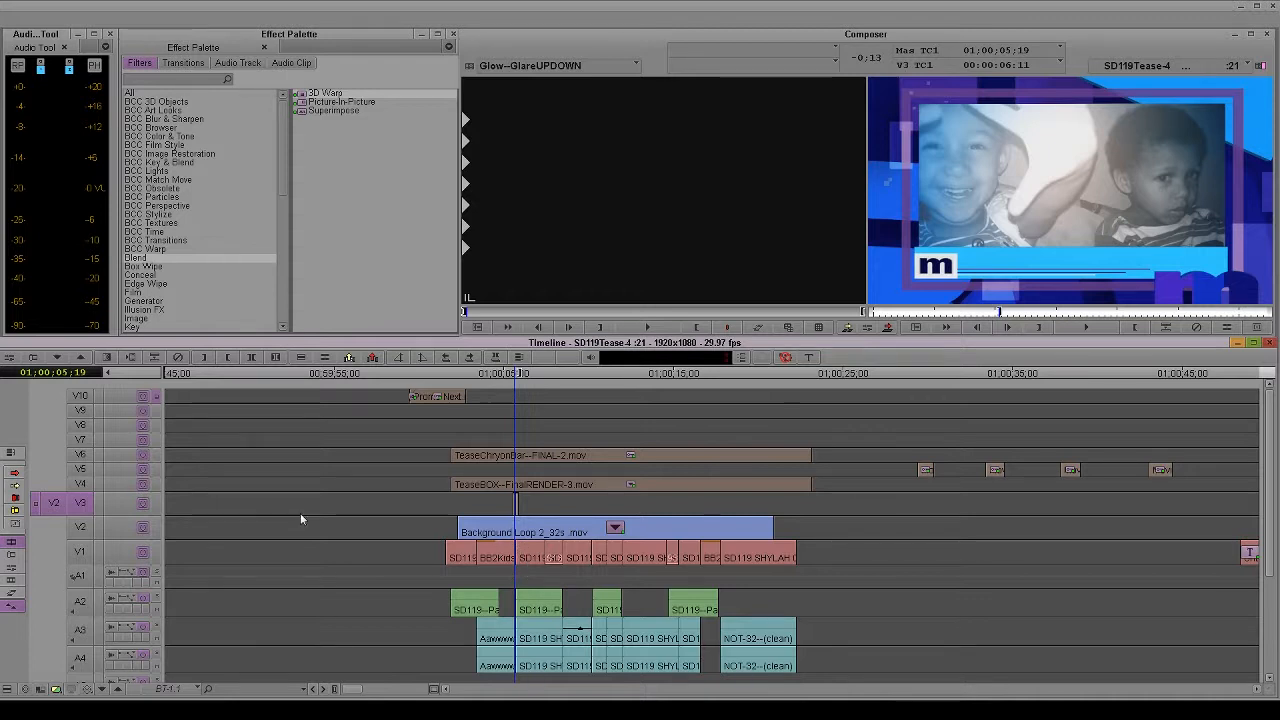
pyautogui.moveTo(196, 496)
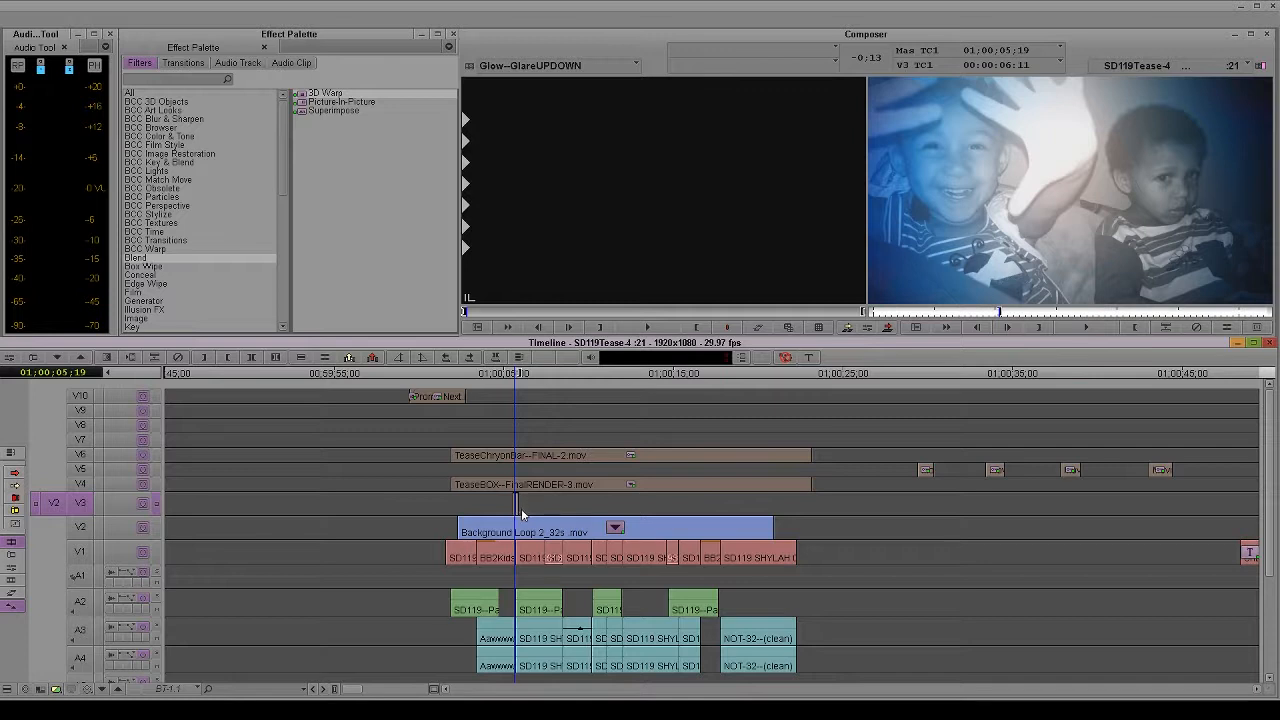
pyautogui.moveTo(512, 512)
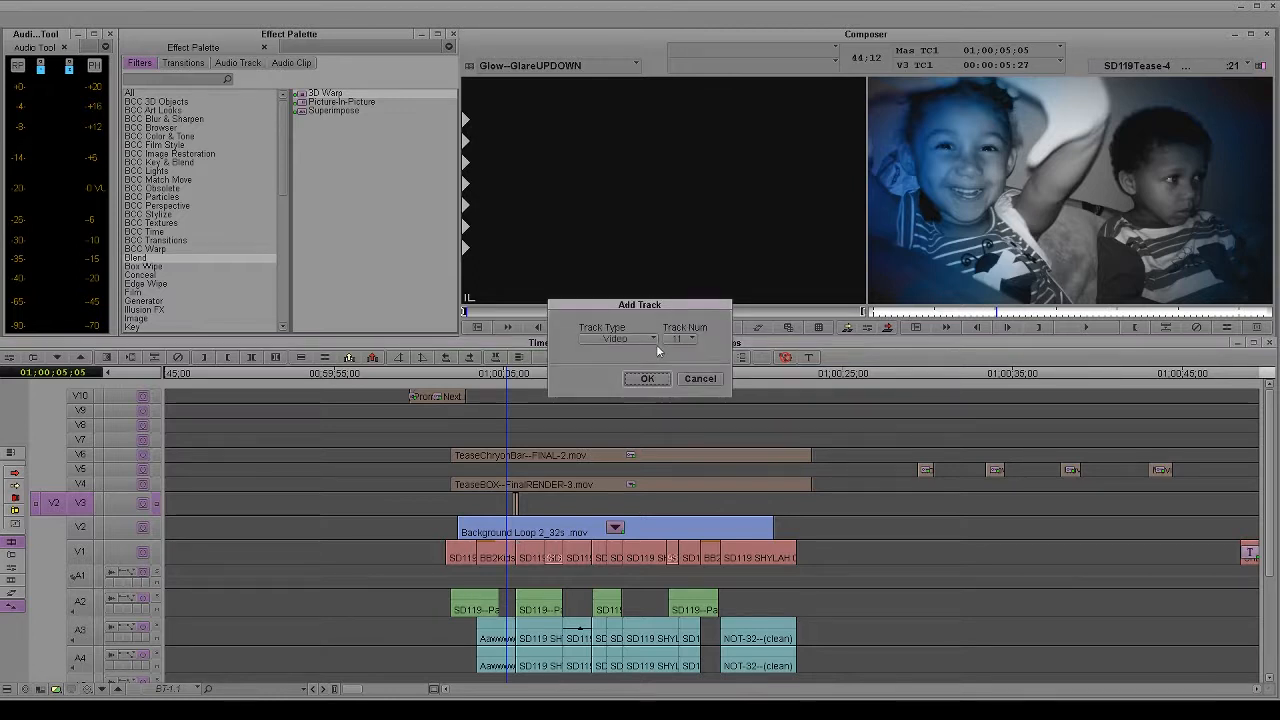
# Browse the Track Type and Track Num lists in Add Track, then cancel without adding a track.
pyautogui.click(616, 338)
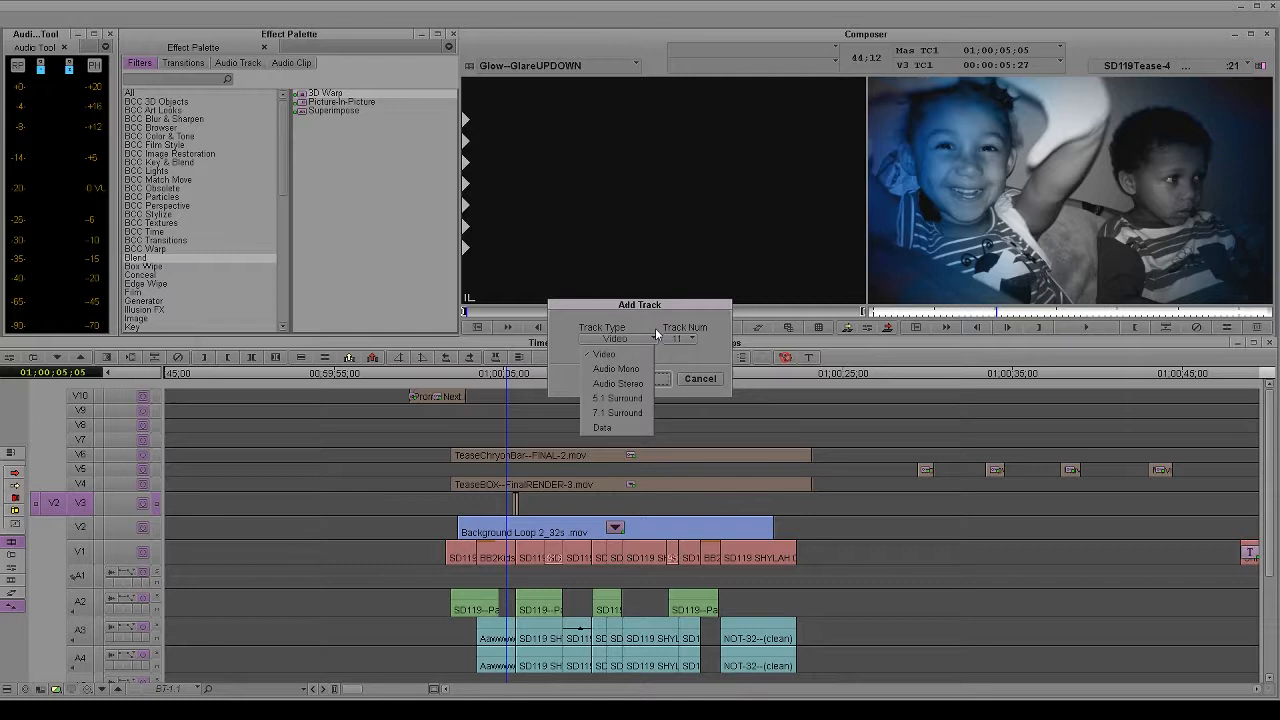
pyautogui.click(688, 338)
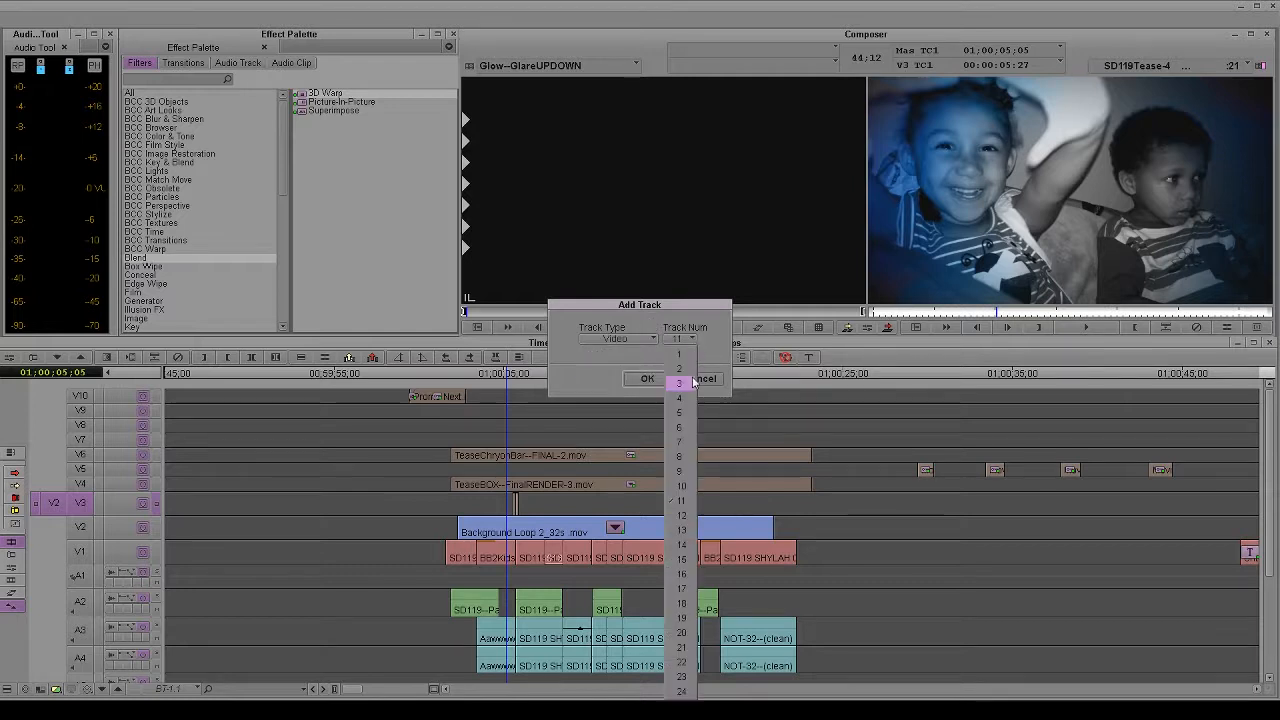
pyautogui.click(648, 380)
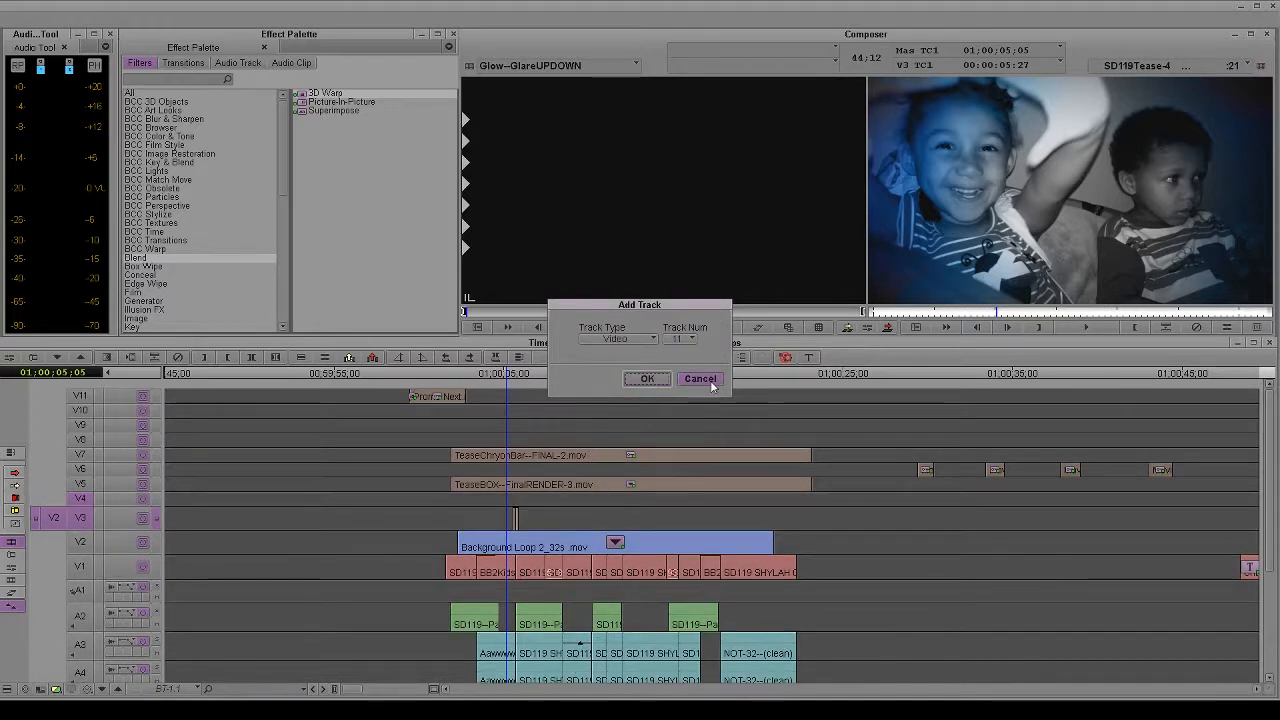
pyautogui.click(700, 380)
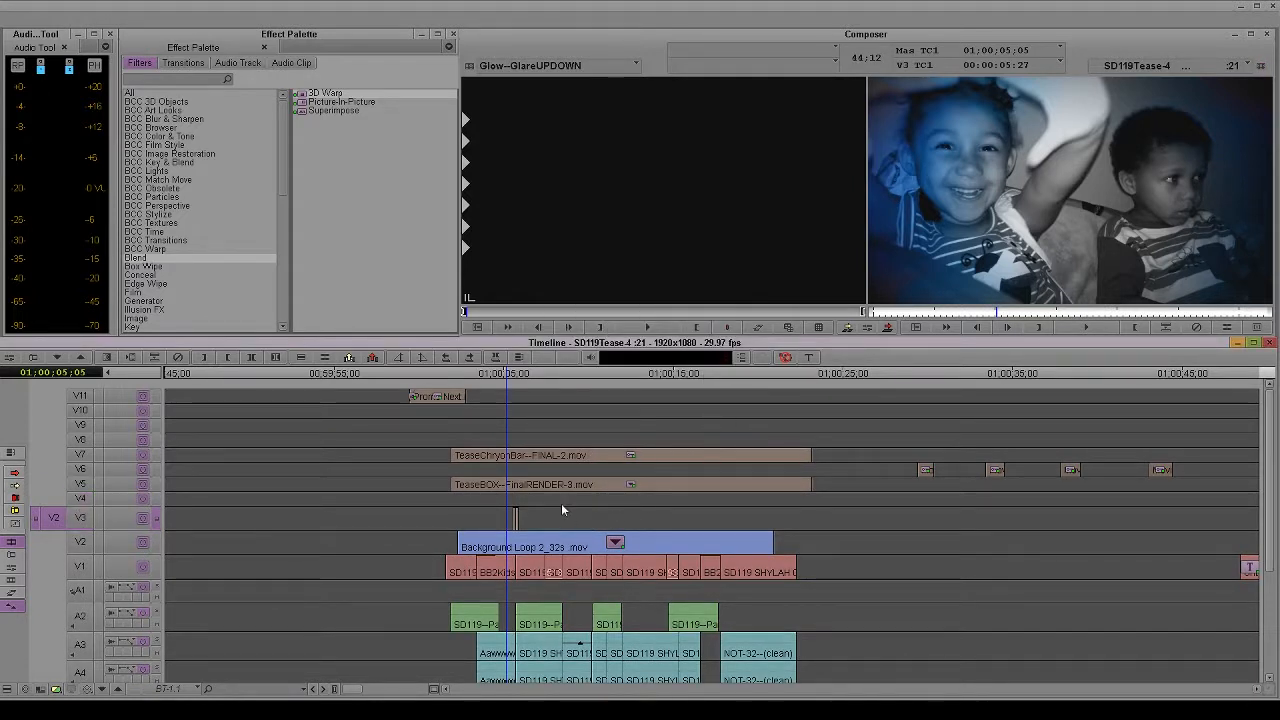
pyautogui.moveTo(16, 470)
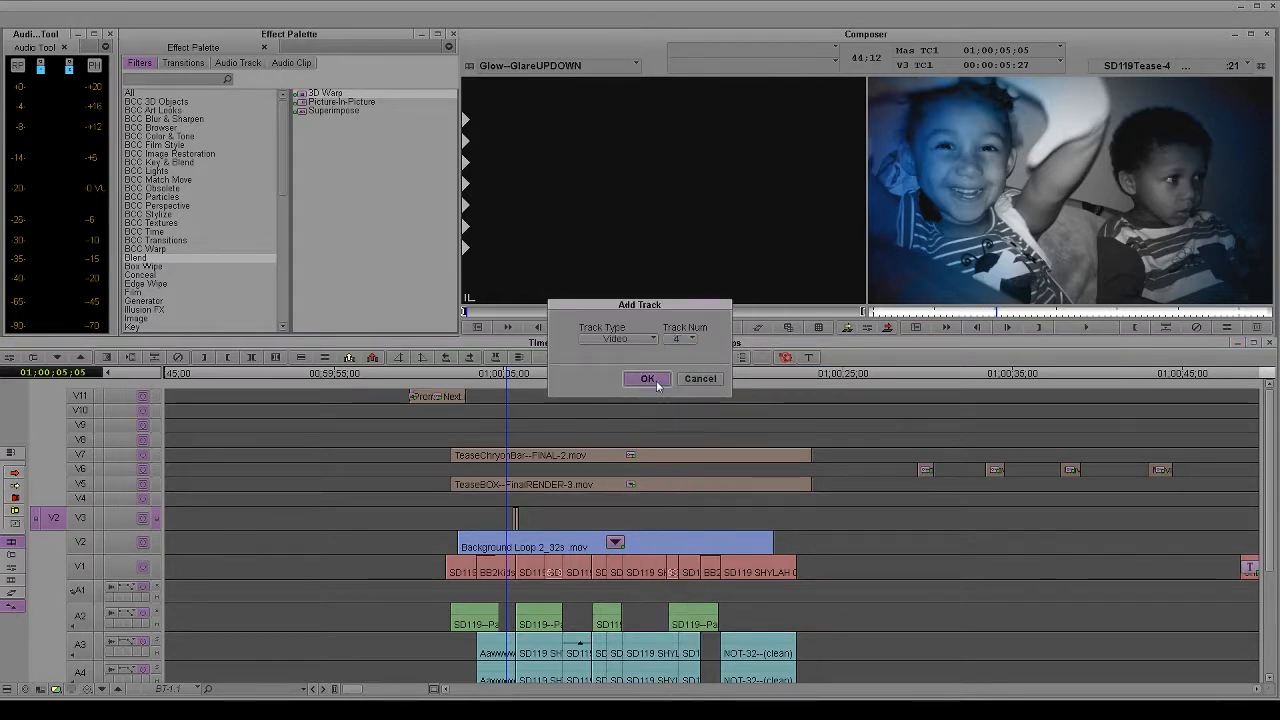
# Add an empty video track V4 to the SD119 teaser timeline and check the renumbered tracks.
pyautogui.click(648, 378)
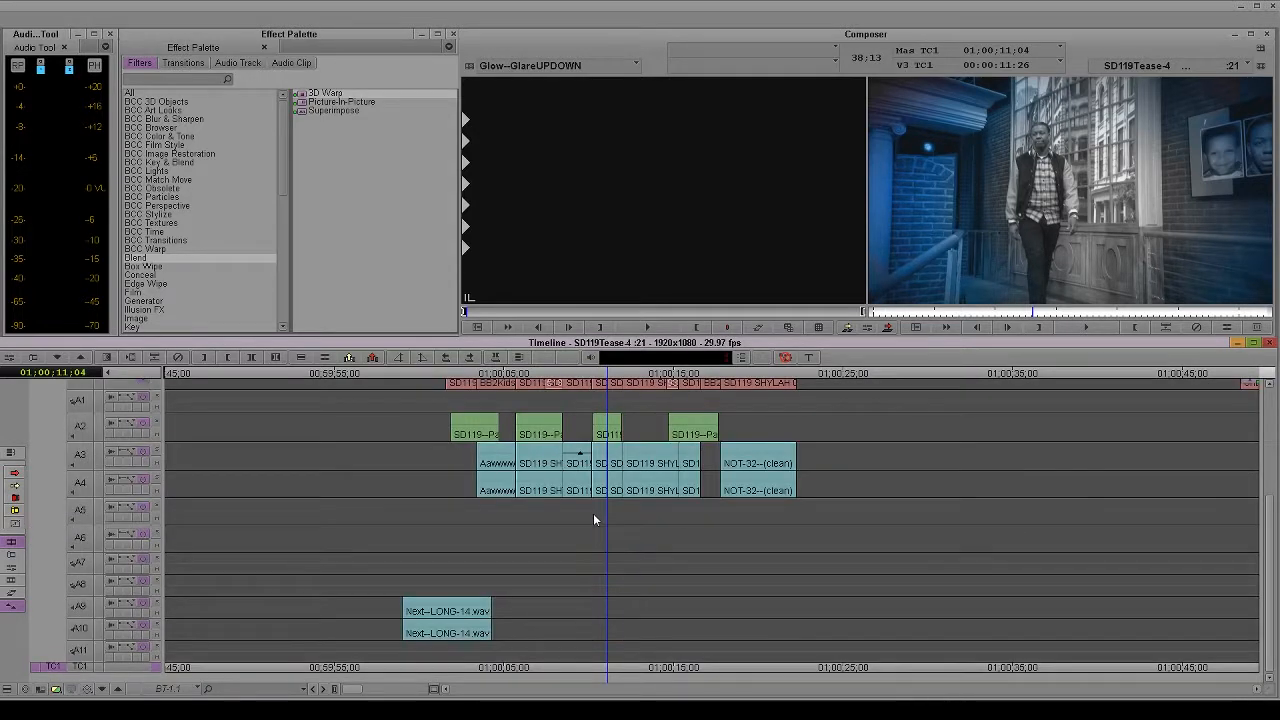
pyautogui.scroll(3)
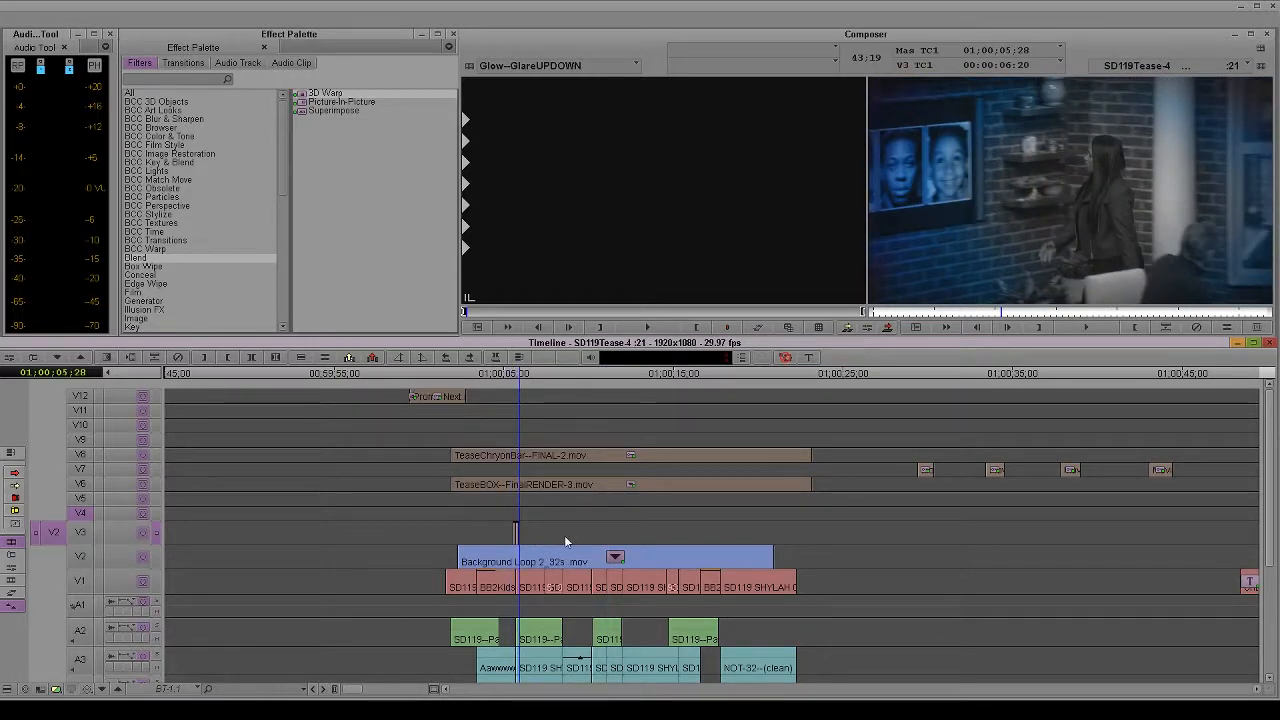
pyautogui.moveTo(564, 540)
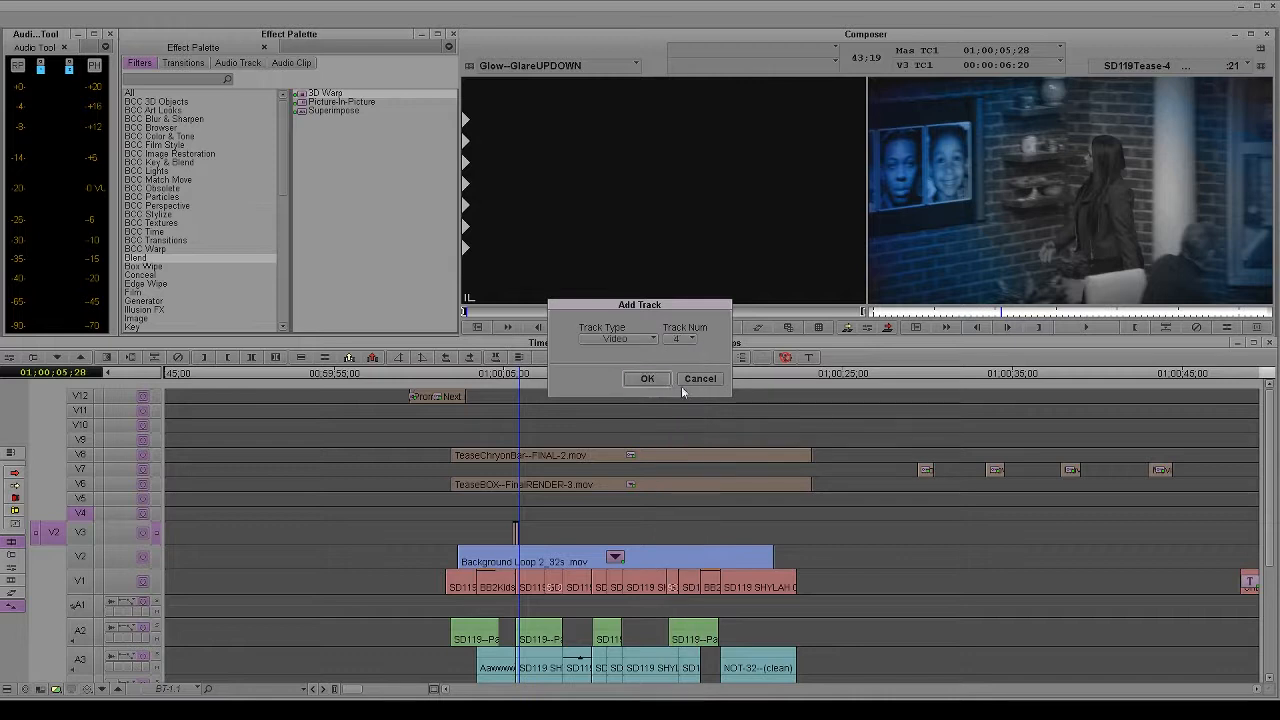
# Insert another empty video track at V4 via the 'This track already exists' alert, shifting higher tracks up.
pyautogui.click(648, 378)
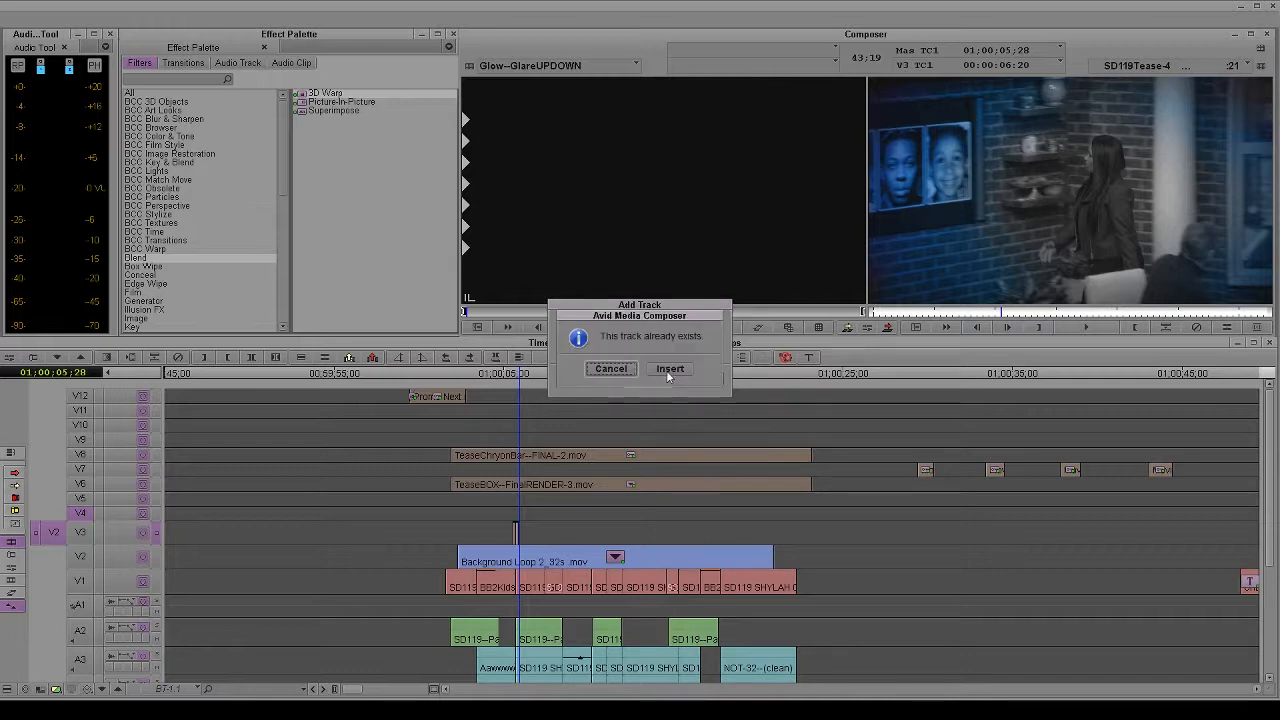
pyautogui.click(668, 368)
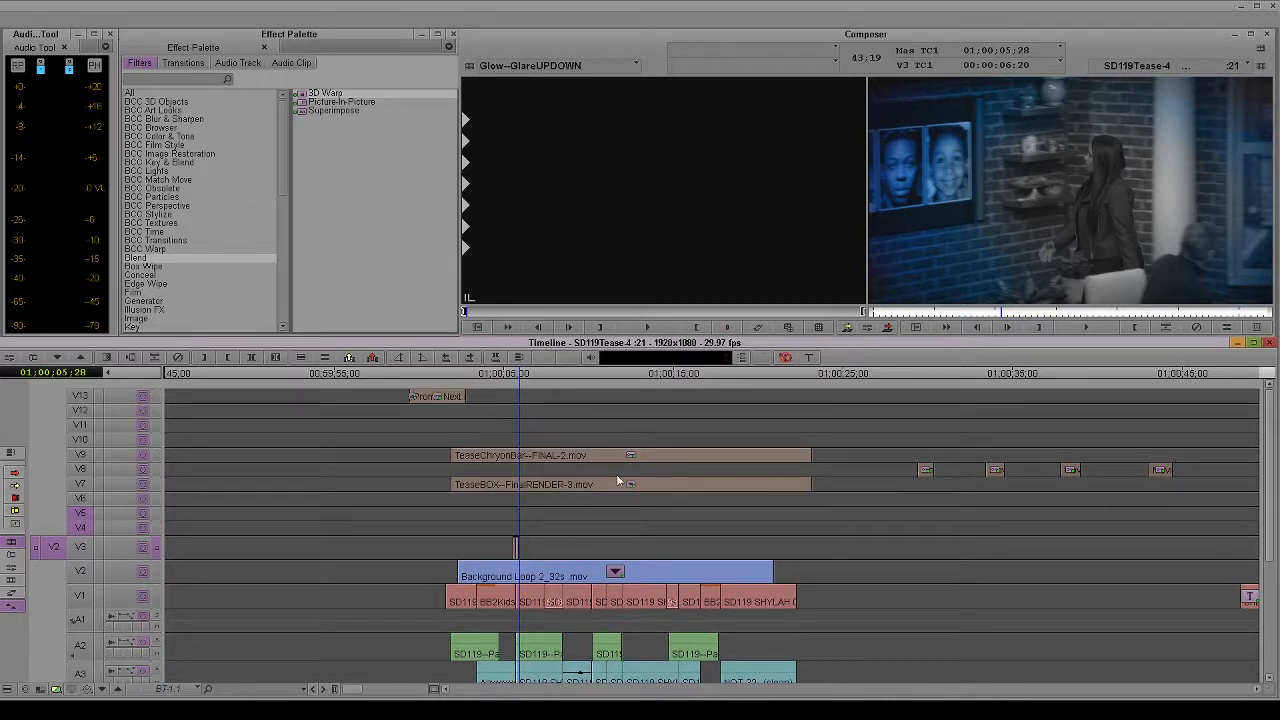